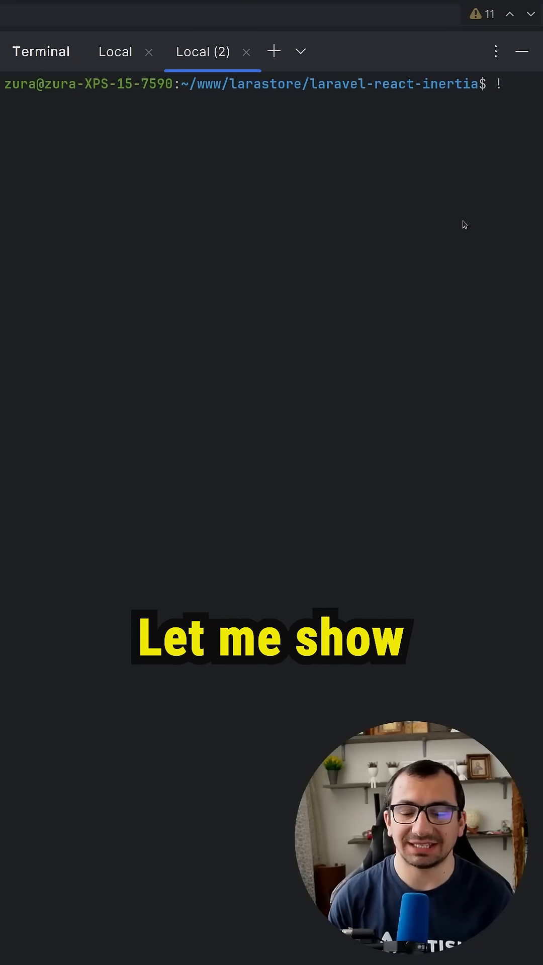
# Publish the mail templates with php artisan vendor:publish --tag=mail
pyautogui.write('php artisan vendor:publish --tag=mail')
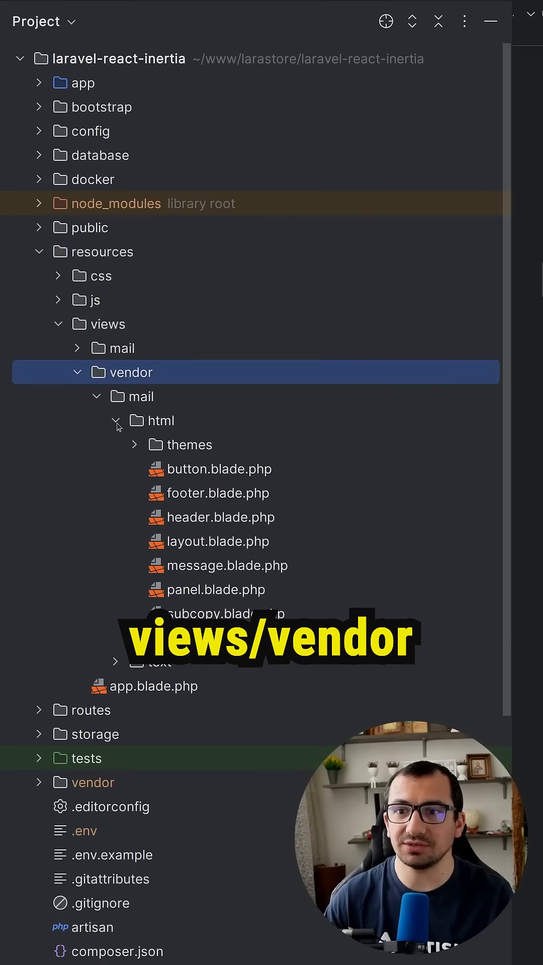
# View default.css from the published mail themes folder and scroll through its styles
pyautogui.click(117, 420)
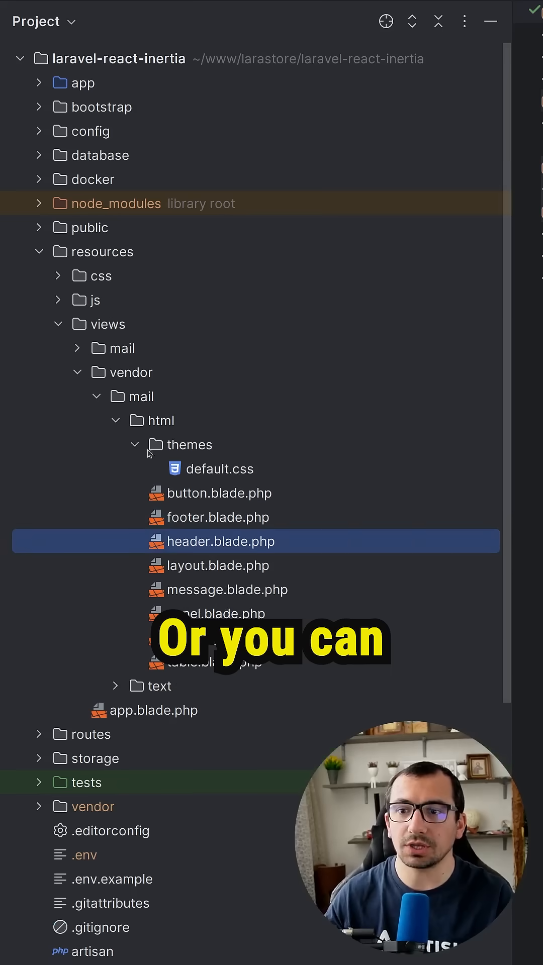
pyautogui.click(218, 468)
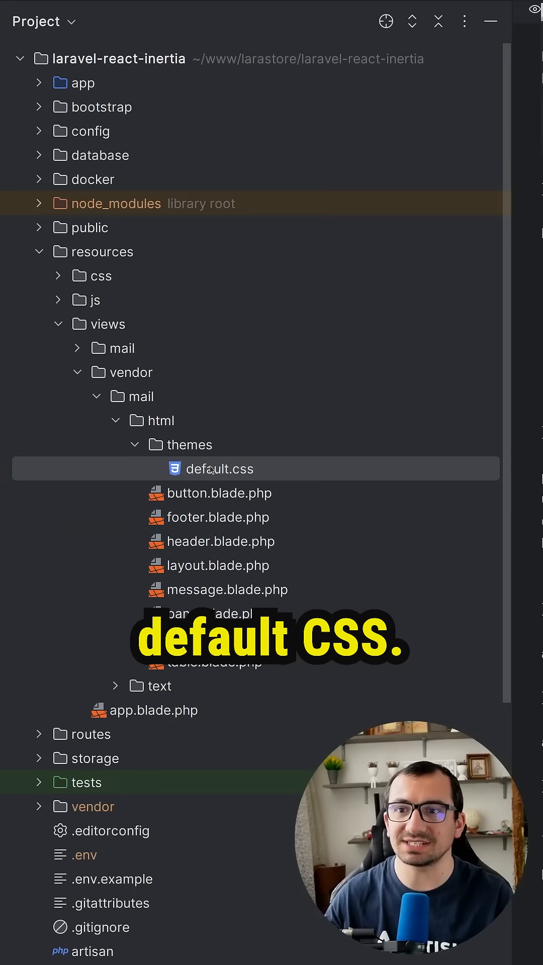
pyautogui.doubleClick(219, 469)
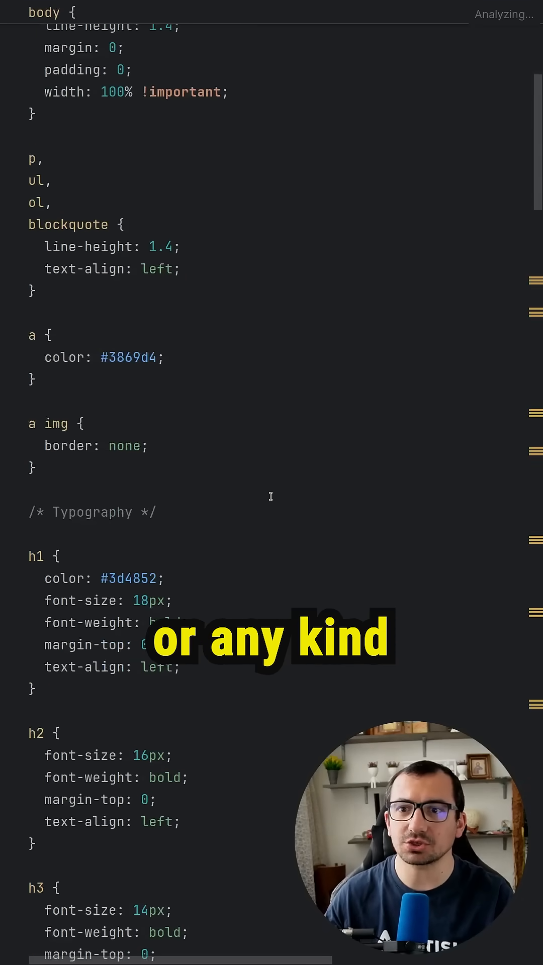
pyautogui.scroll(-3)
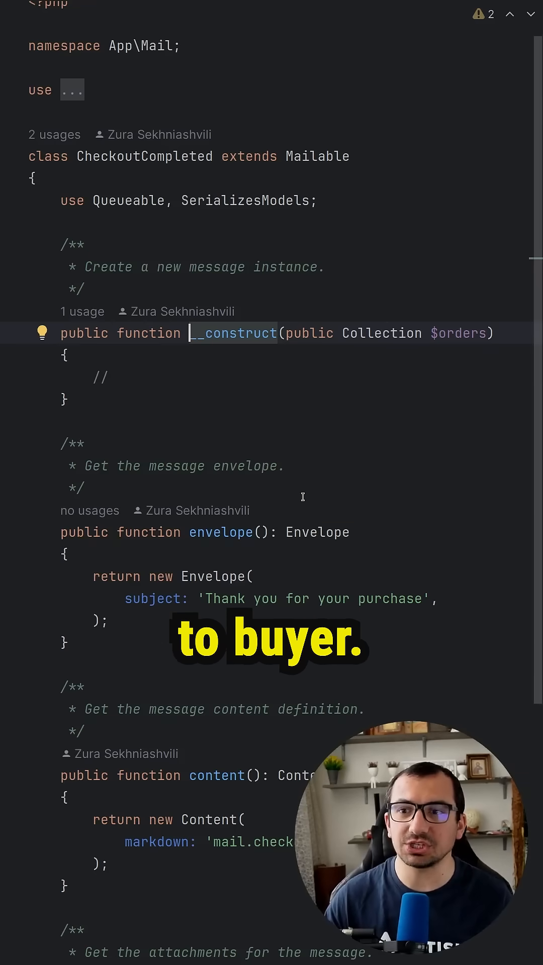
# Scroll through CheckoutCompleted's envelope and content methods
pyautogui.scroll(-3)
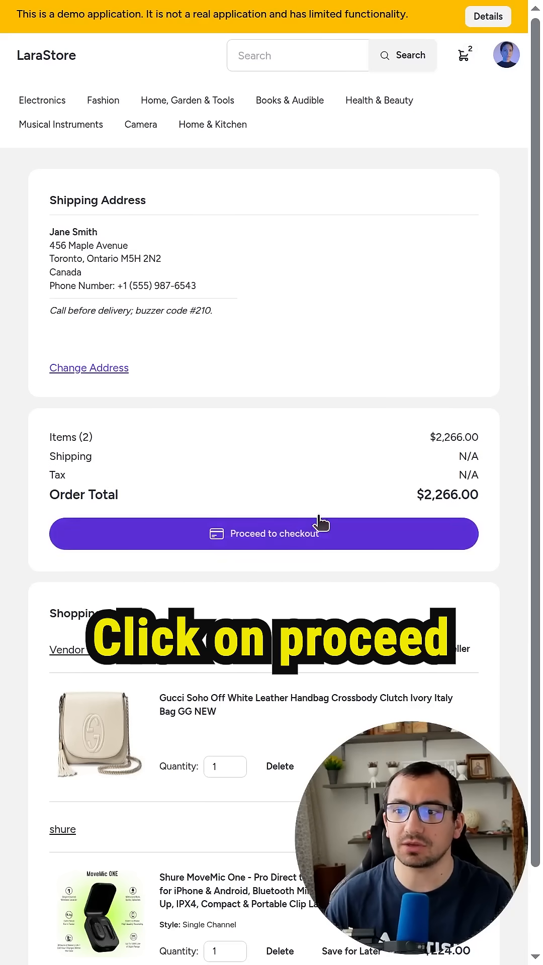
# Proceed to checkout with the two cart items totaling $2,266.00
pyautogui.click(263, 534)
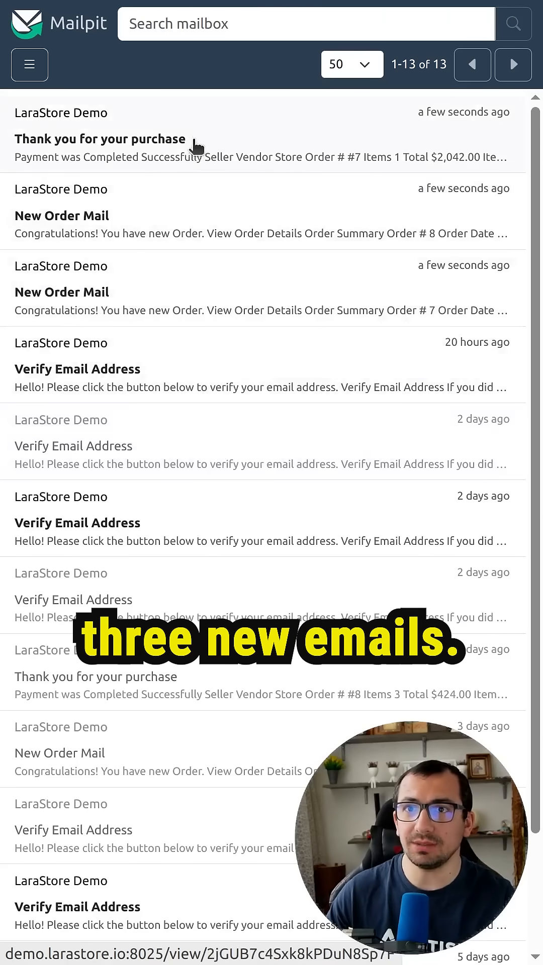
# View the New Order Mail for order #7 showing $2,042.00 total and $1,784.26 earnings
pyautogui.click(100, 139)
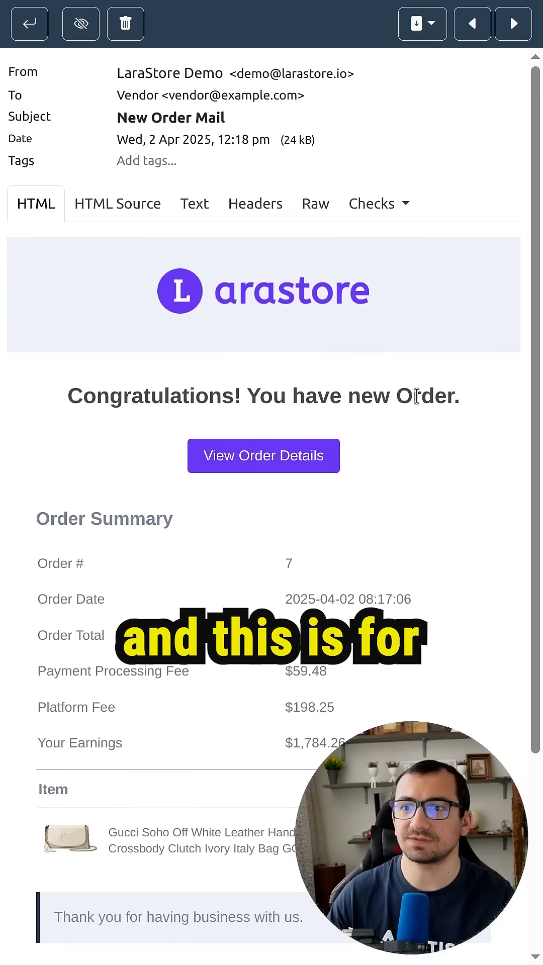
pyautogui.scroll(-3)
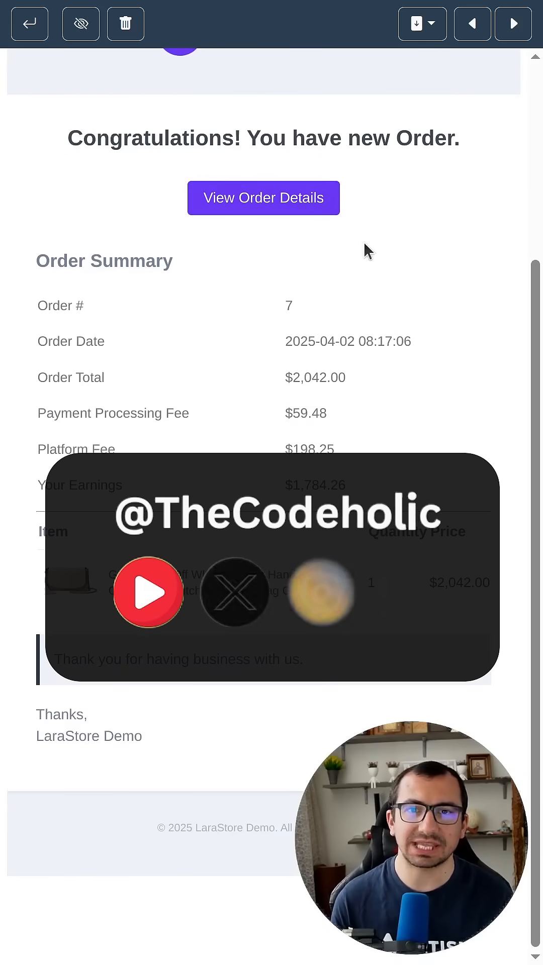